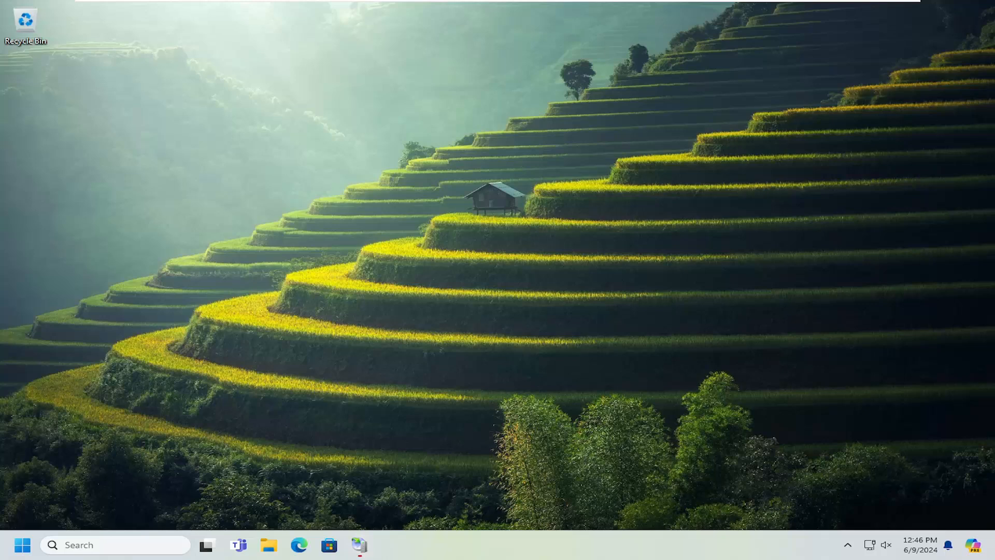
mouse_move(645, 254)
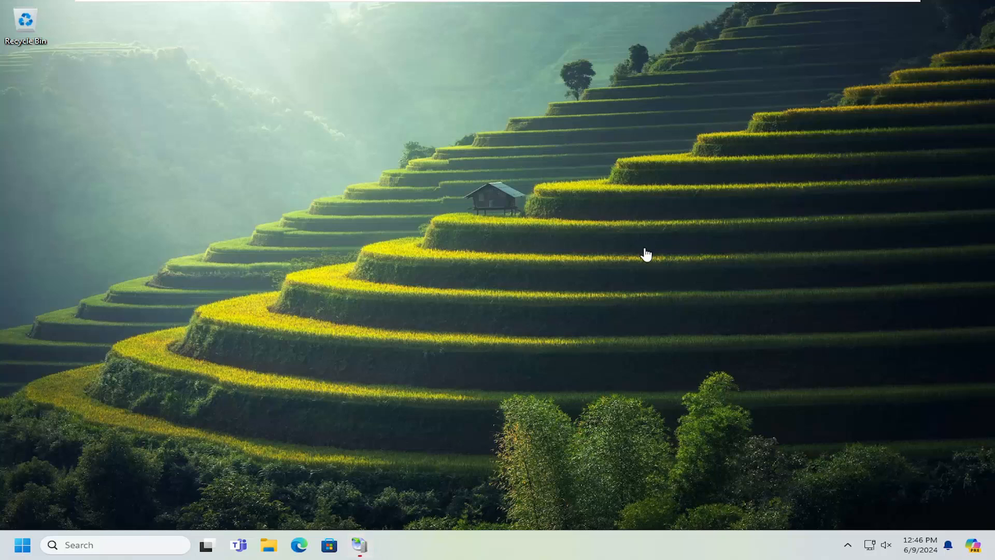
mouse_move(473, 306)
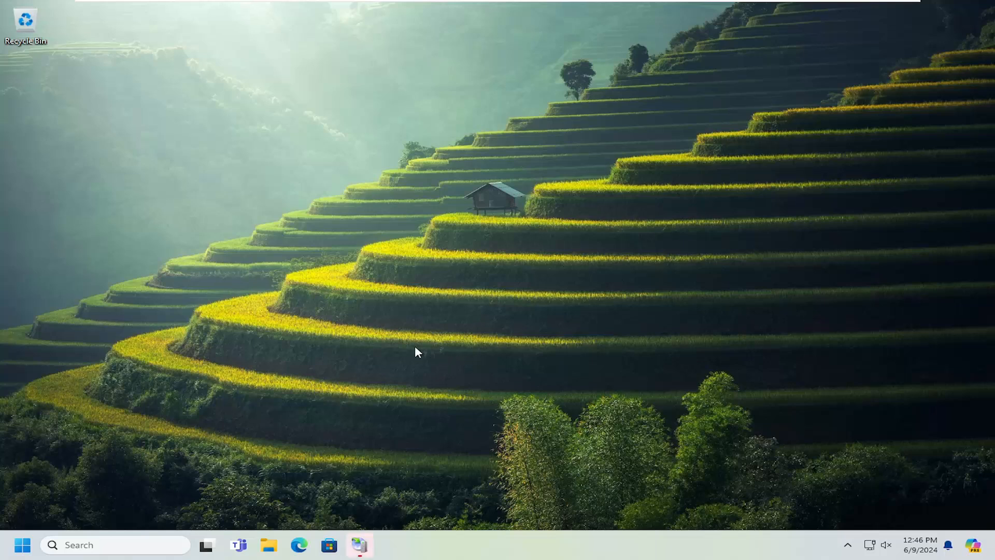
mouse_move(305, 437)
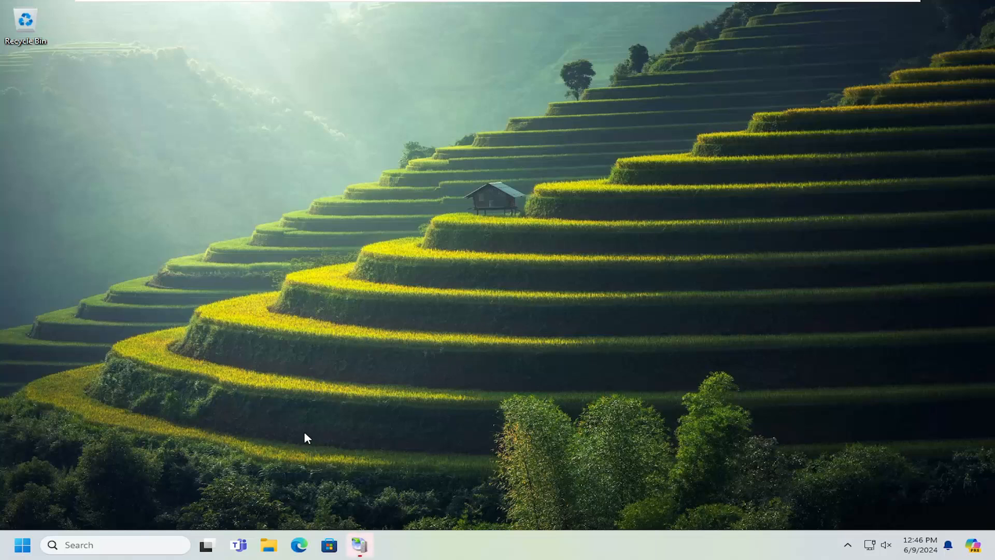
mouse_move(67, 532)
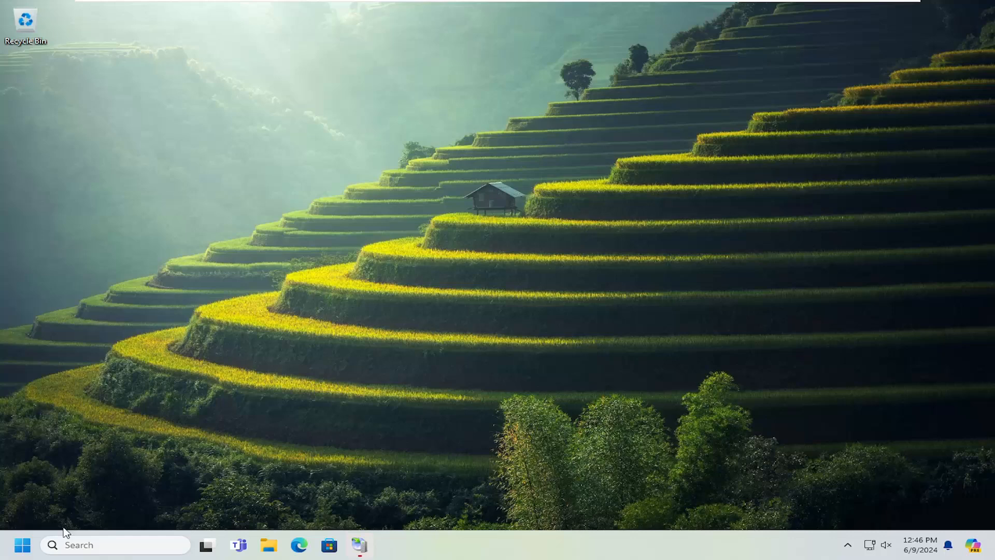
Search 'control p' from Start and launch Control Panel
left_click(22, 544)
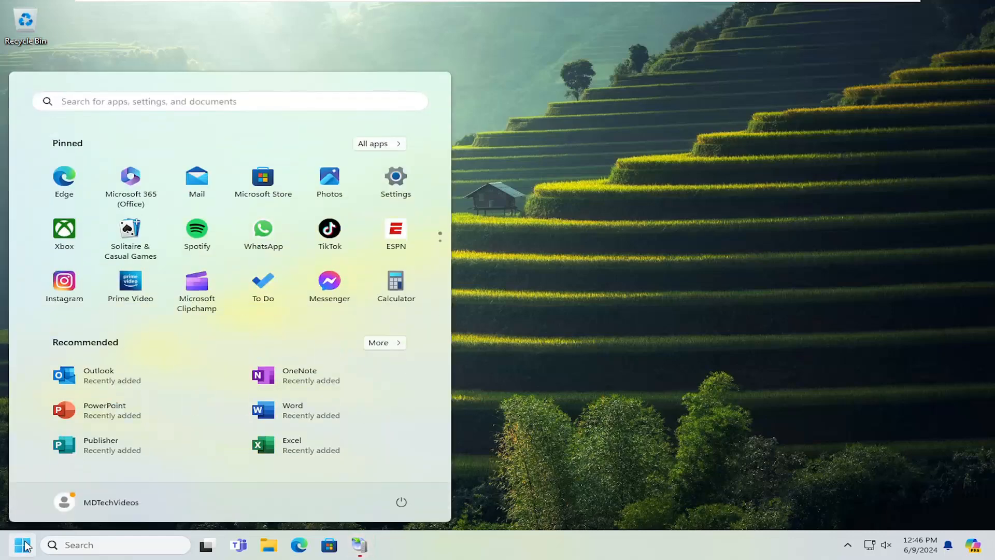
type("control p")
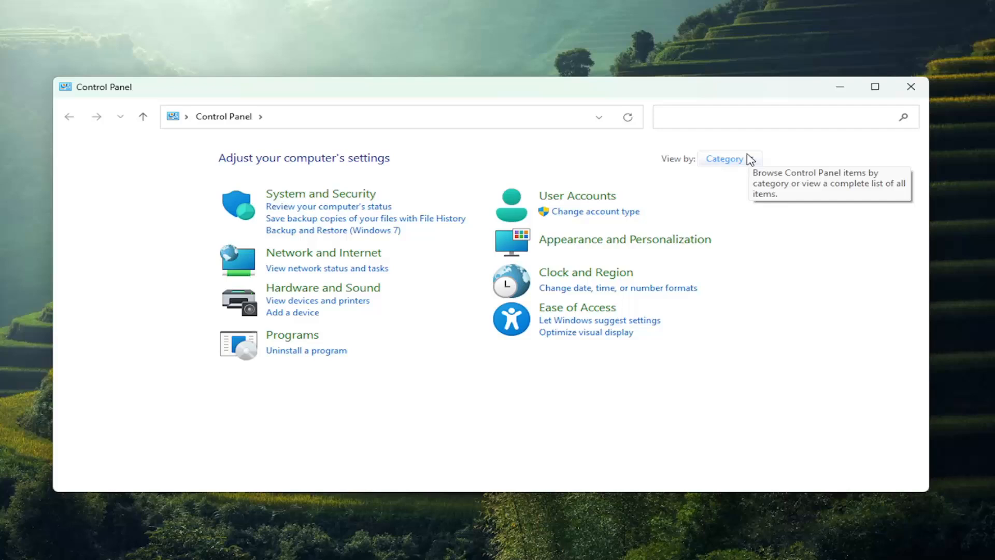
mouse_move(346, 263)
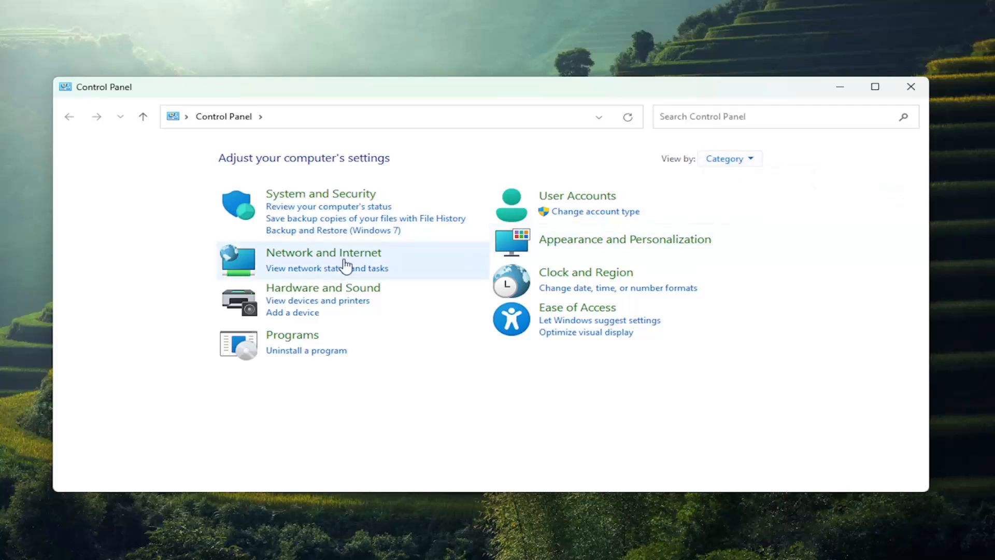
Reach the Canon G1000 series printer page via Hardware and Sound, Devices and Printers
left_click(323, 287)
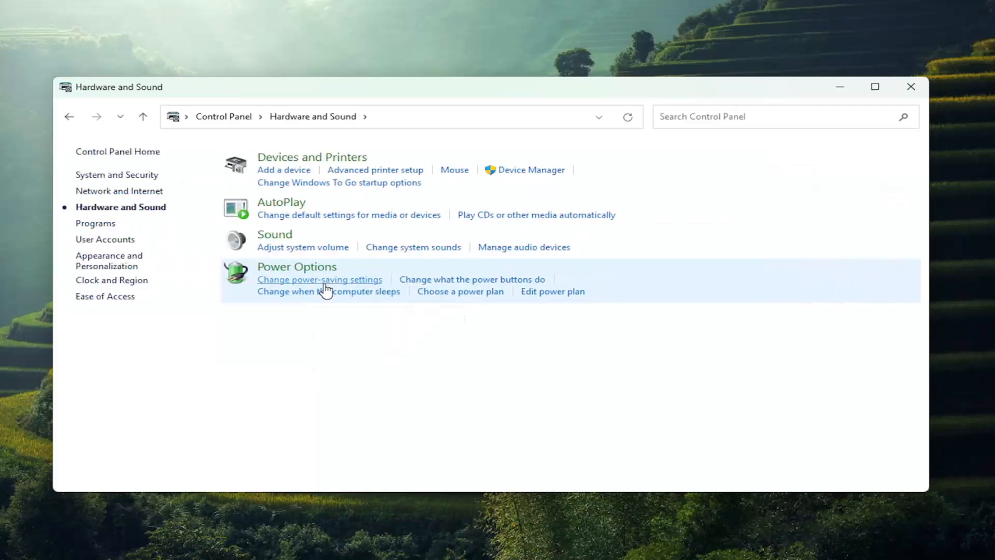
mouse_move(430, 173)
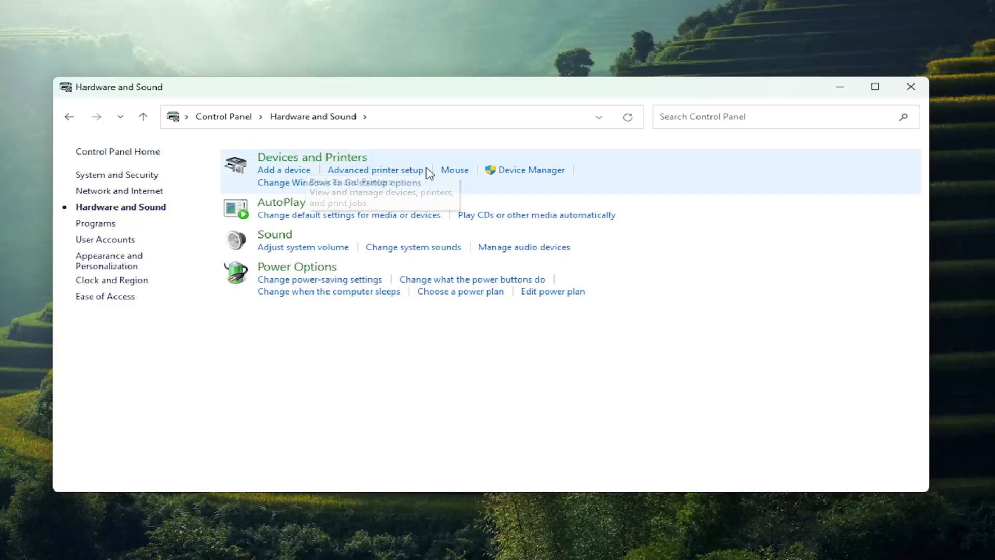
mouse_move(375, 168)
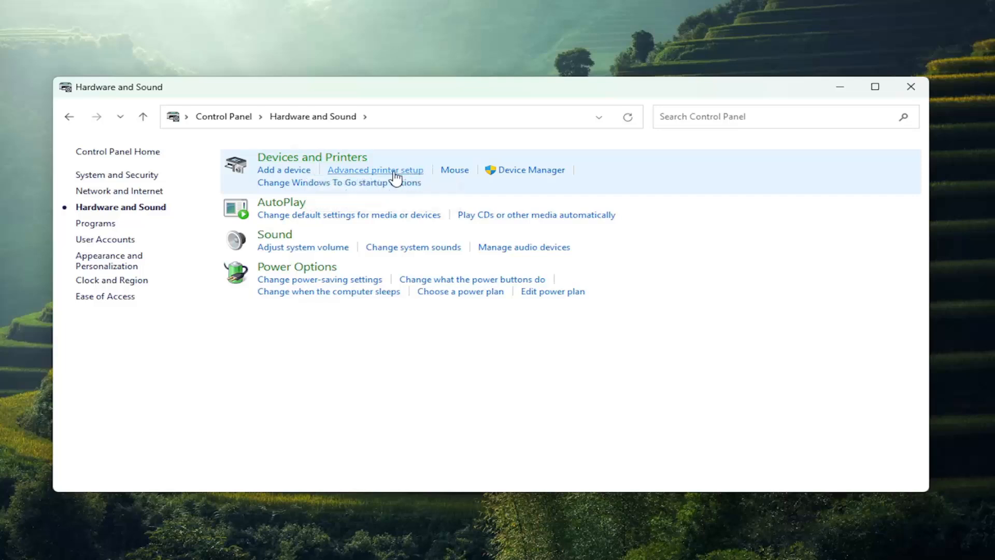
left_click(375, 169)
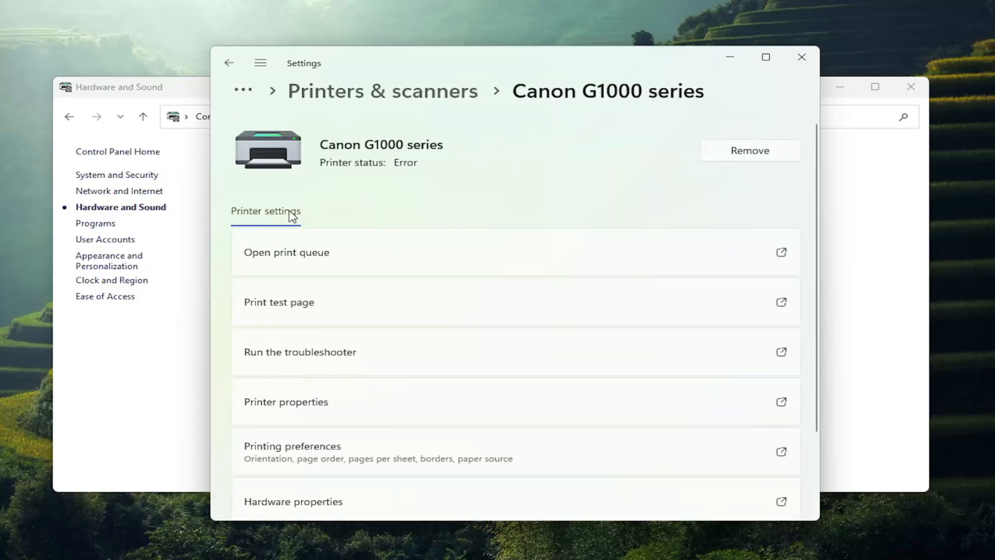
mouse_move(413, 466)
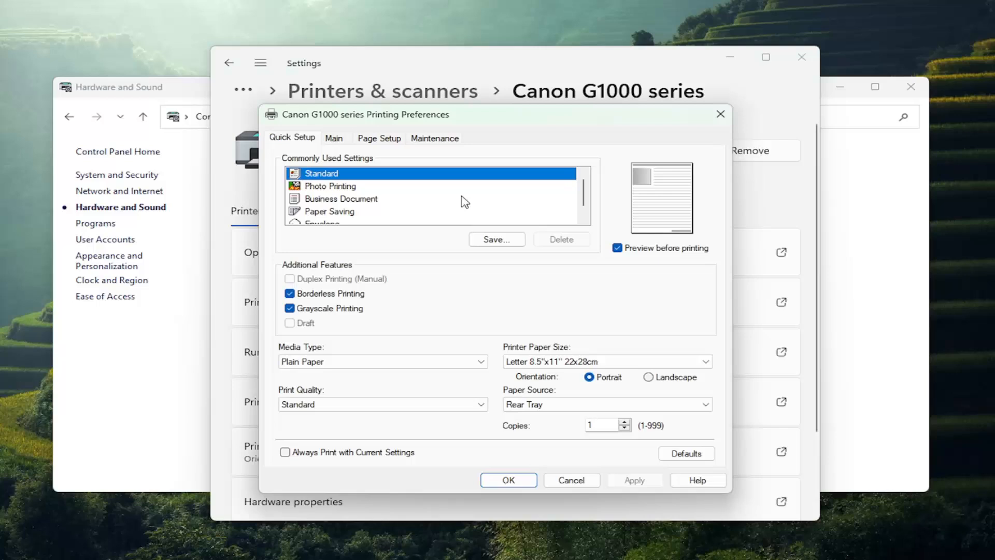
mouse_move(460, 203)
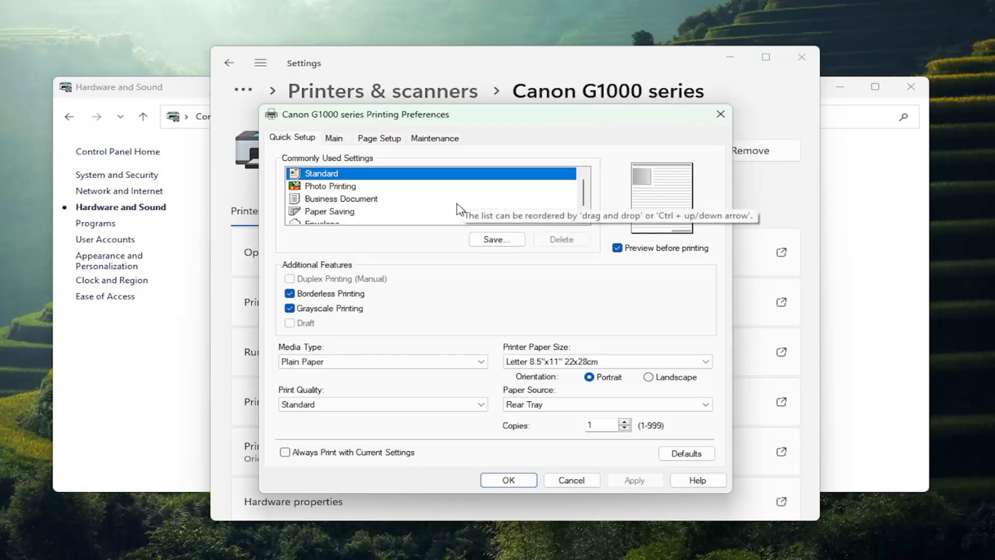
mouse_move(356, 287)
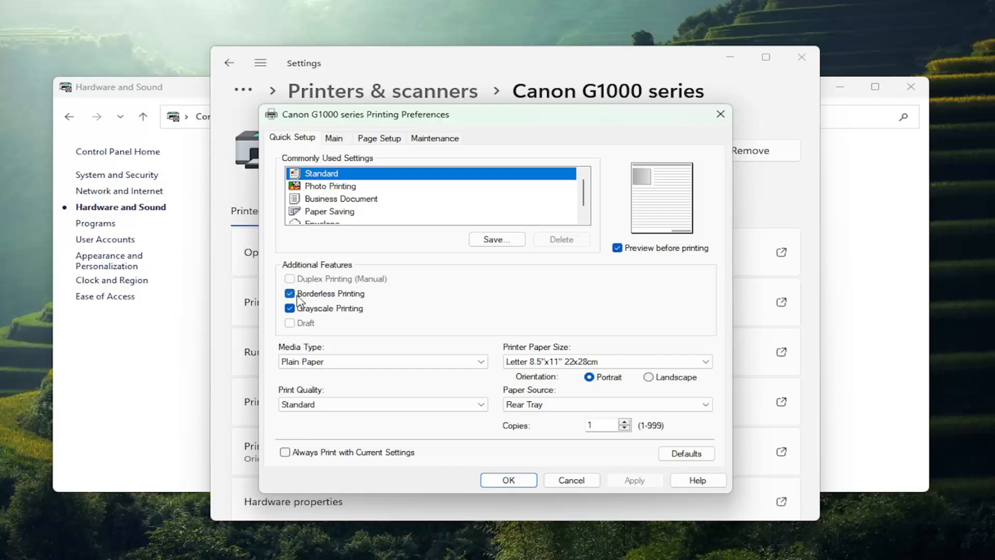
On Quick Setup, uncheck Borderless Printing and check Duplex Printing (Manual)
left_click(291, 294)
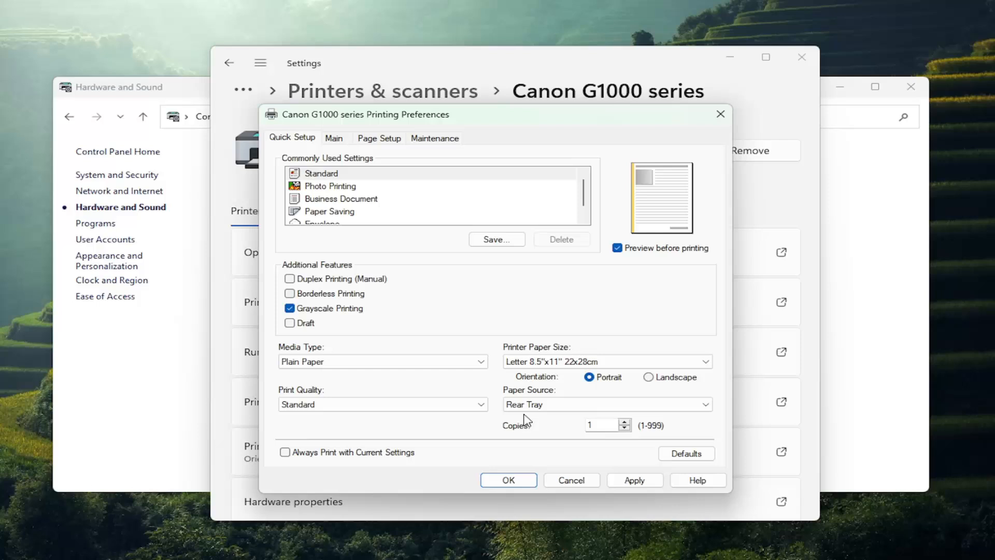
mouse_move(293, 282)
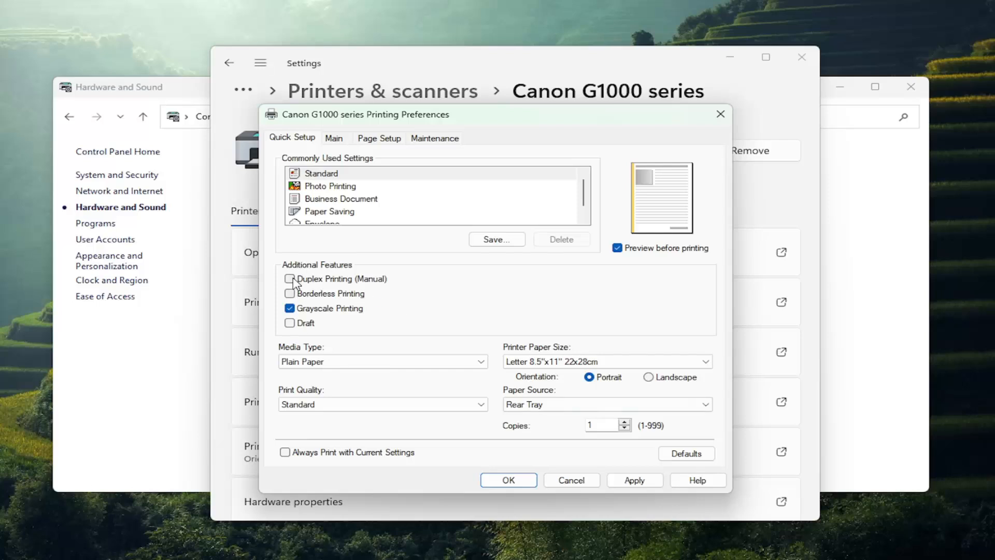
mouse_move(290, 279)
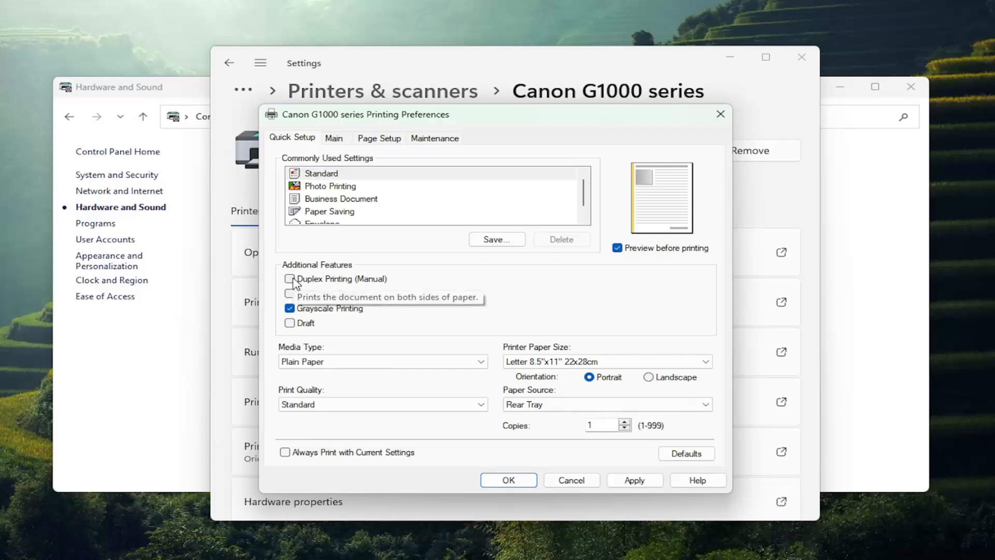
left_click(290, 279)
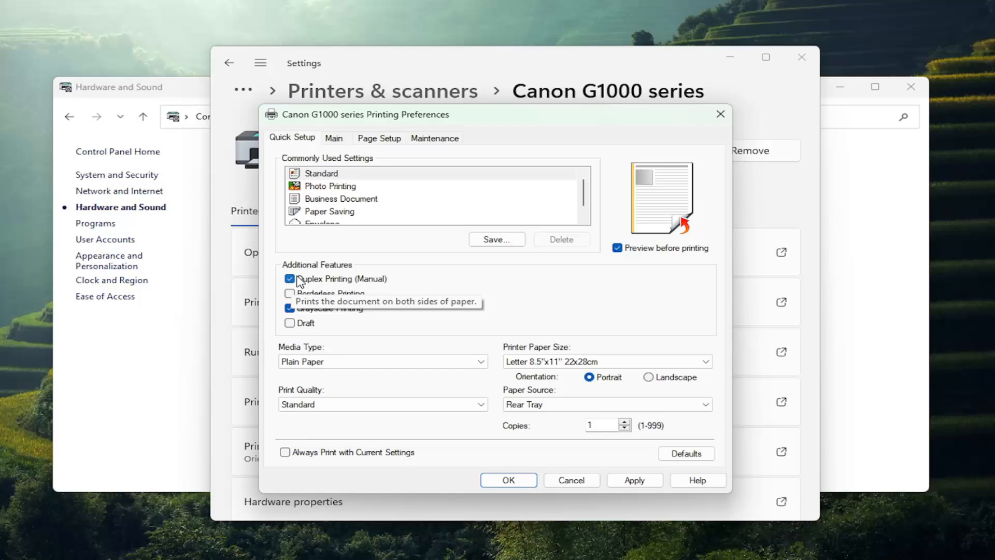
mouse_move(686, 453)
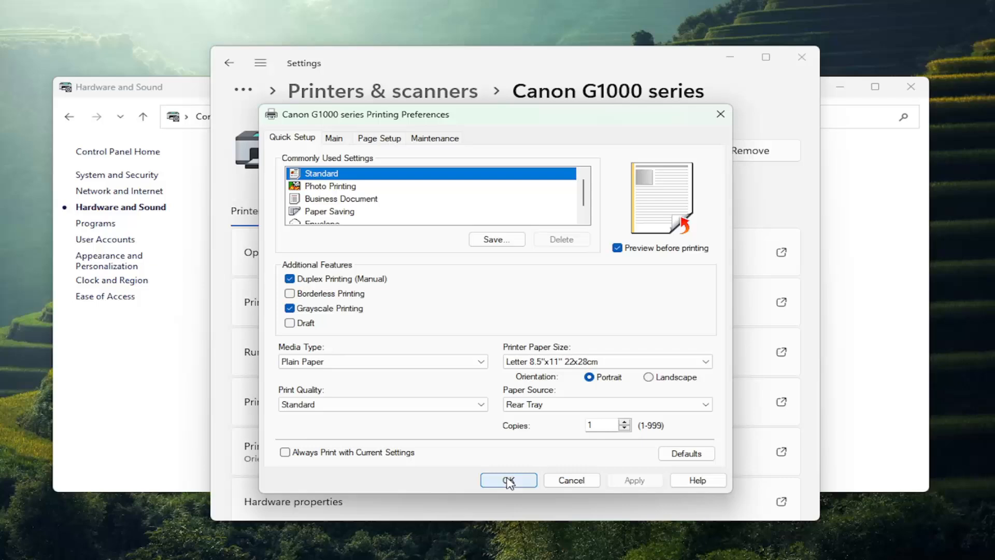
Confirm the preferences with OK and close the printer Settings window
left_click(508, 480)
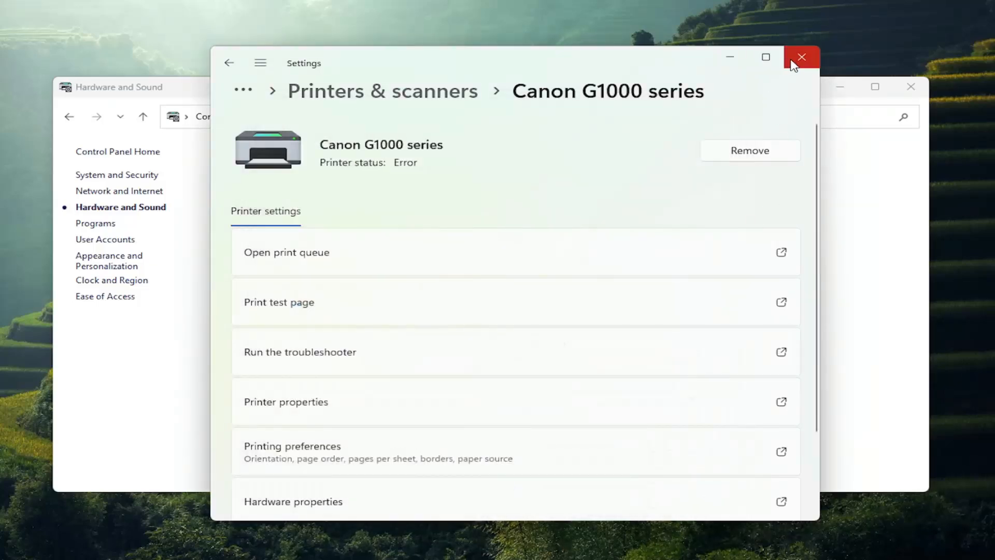
left_click(801, 57)
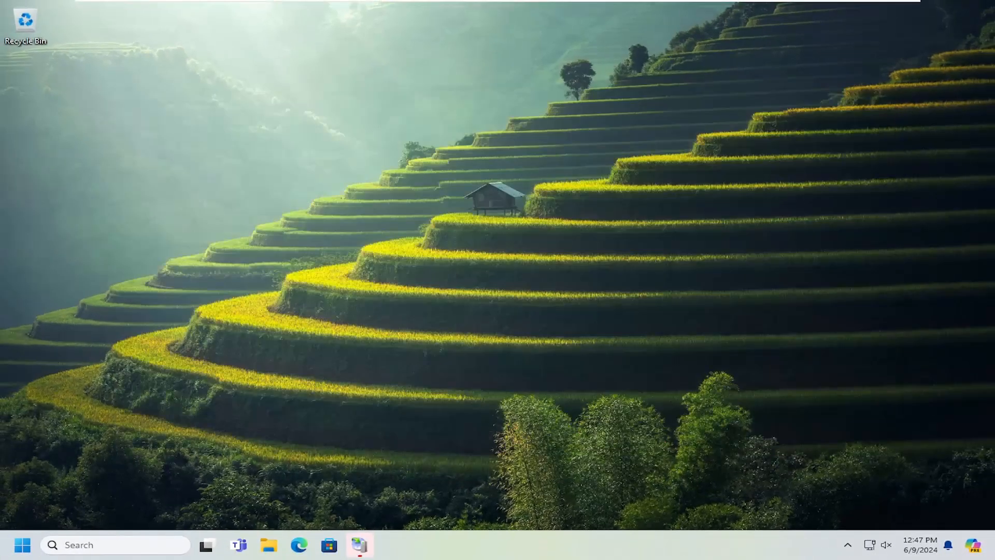